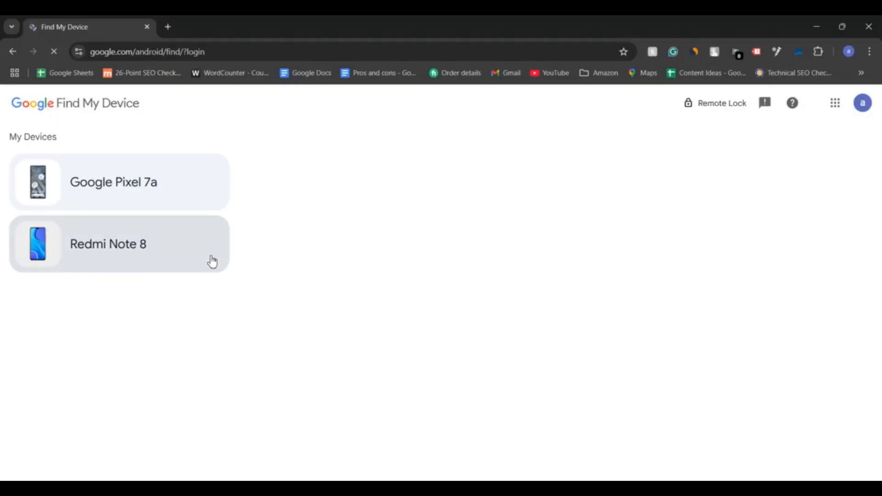
# Show the Google Pixel 7a's details with its last-seen time and battery level.
pyautogui.click(113, 182)
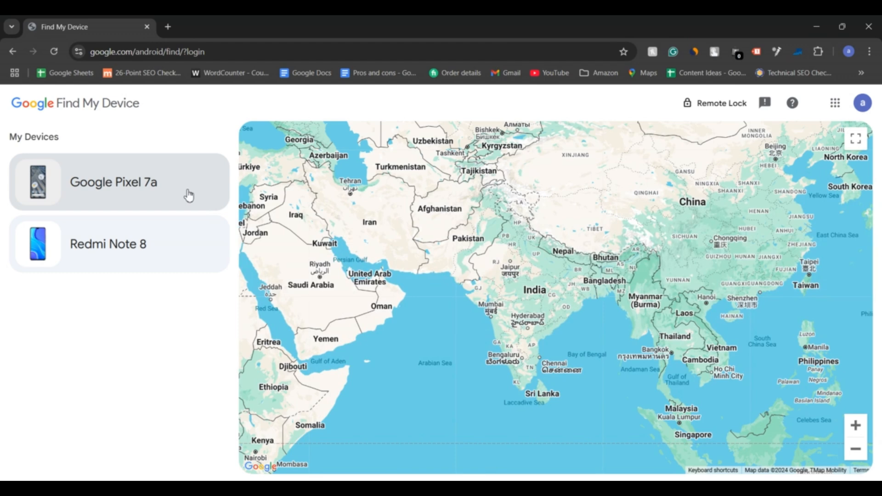
pyautogui.click(112, 182)
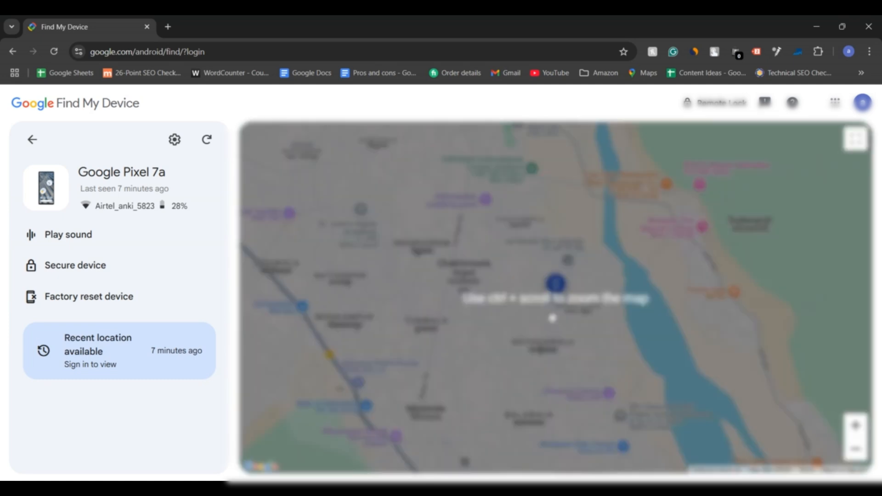
pyautogui.click(207, 139)
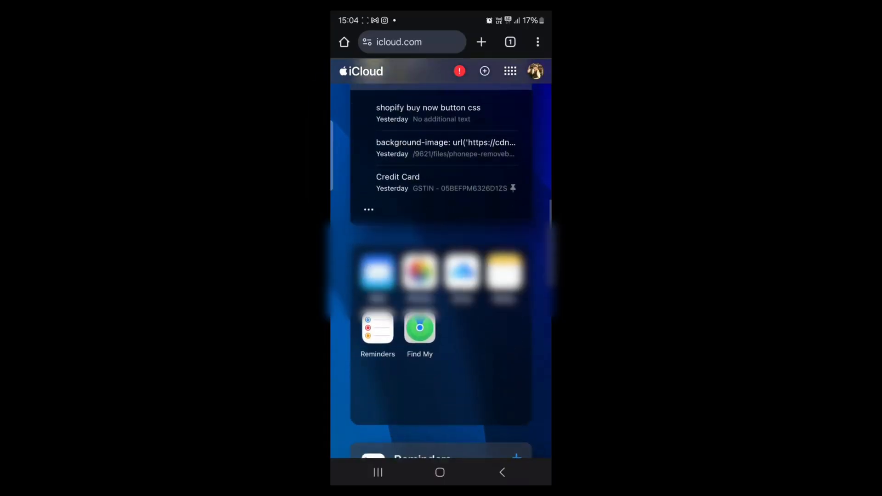
# Launch Find Devices from the iCloud home tiles to see the map and device list.
pyautogui.click(419, 327)
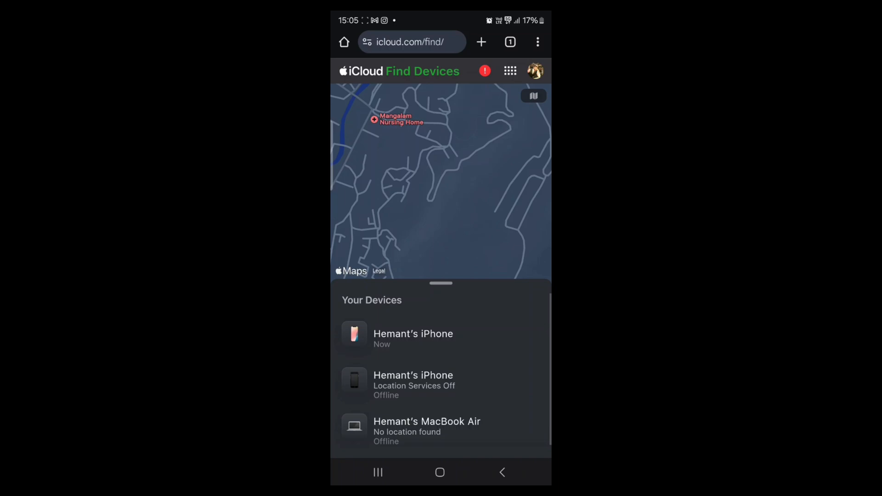
pyautogui.click(412, 338)
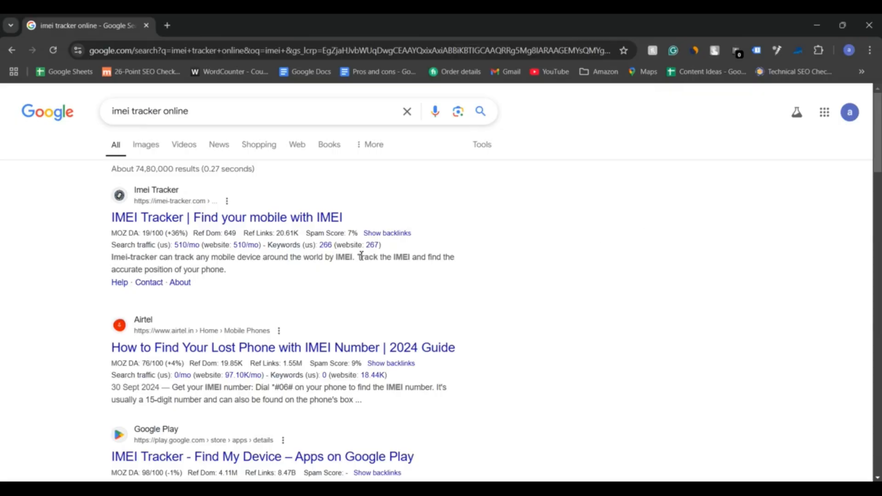
# Scroll the 'imei tracker online' results past CEIR and Mobile-Locator to People also ask.
pyautogui.scroll(-3)
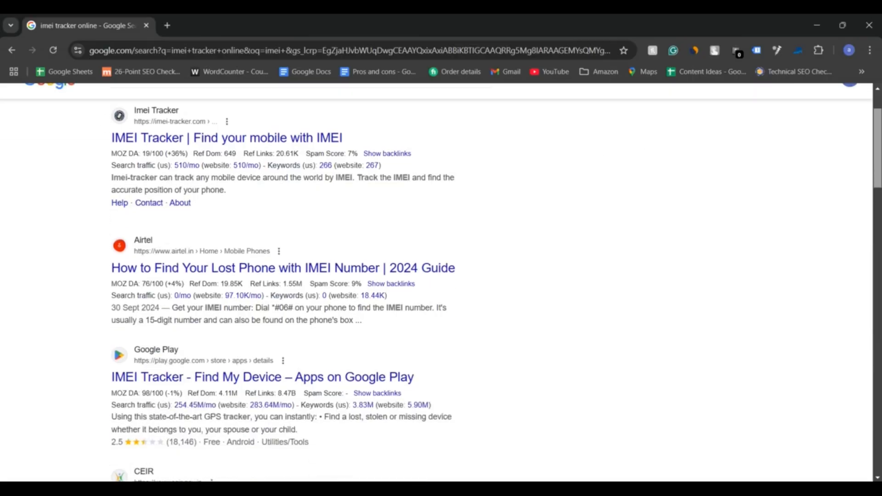
pyautogui.scroll(-3)
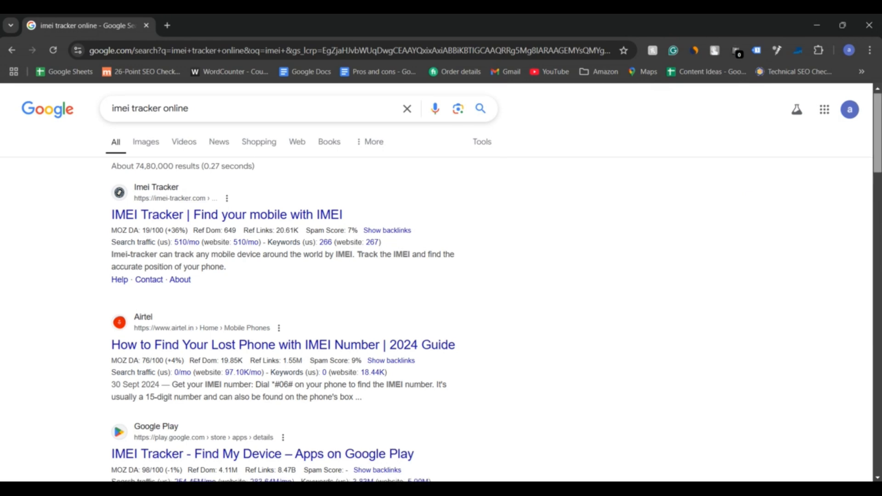
pyautogui.scroll(-3)
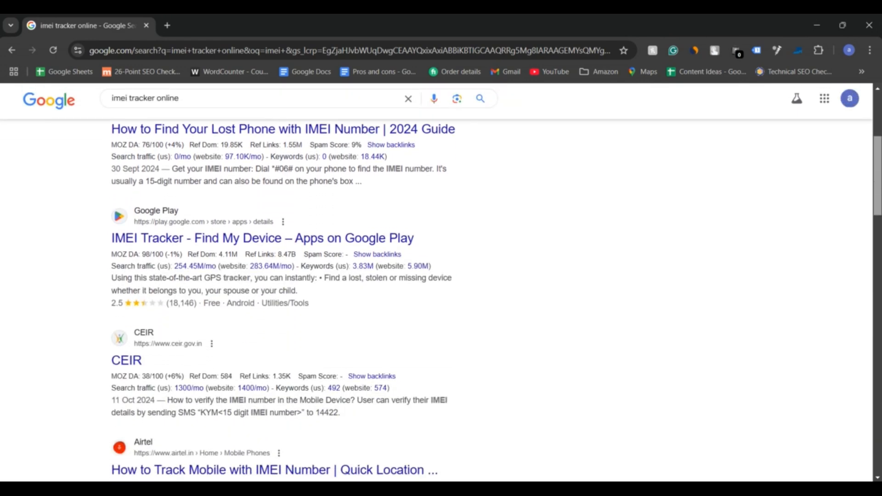
pyautogui.scroll(-3)
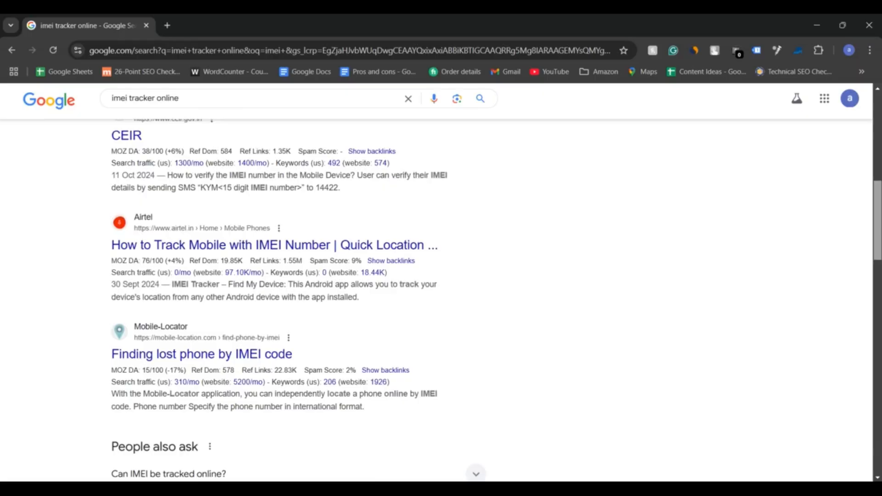